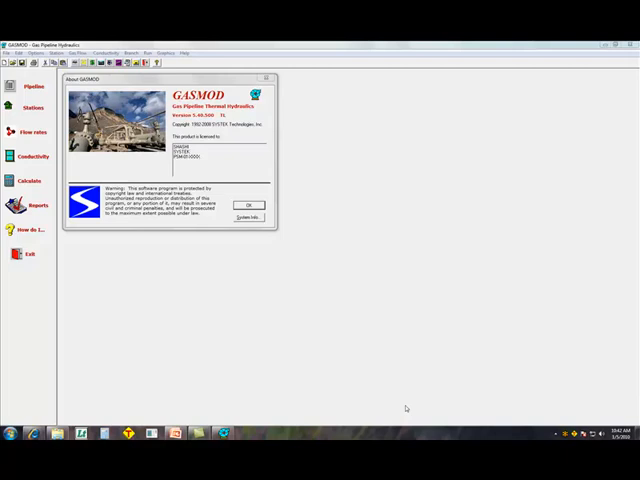
{"action": "mouse_move", "coordinate": [270, 356]}
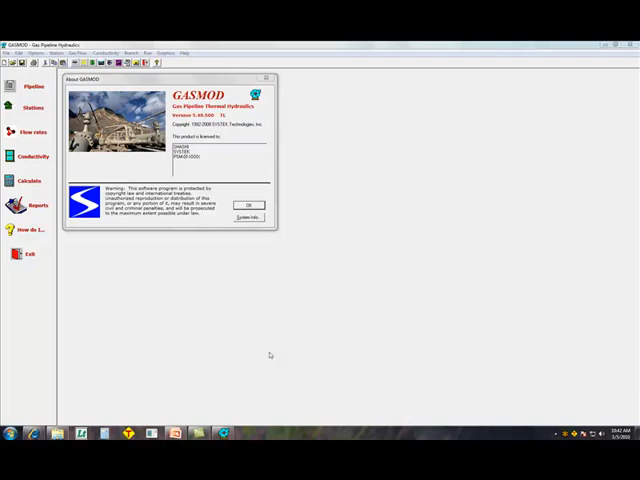
{"action": "mouse_move", "coordinate": [244, 204]}
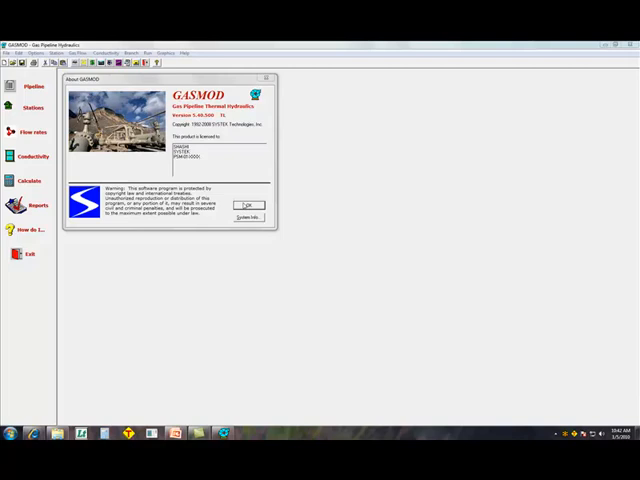
Dismiss the About GASMOD window showing version and licensing details
{"action": "left_click", "coordinate": [248, 204]}
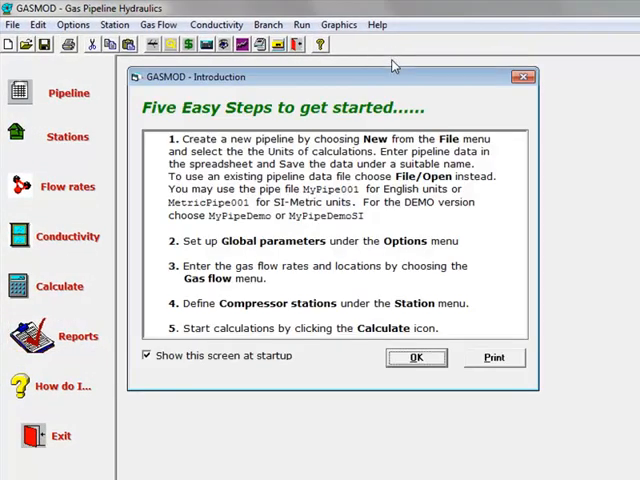
{"action": "mouse_move", "coordinate": [364, 450]}
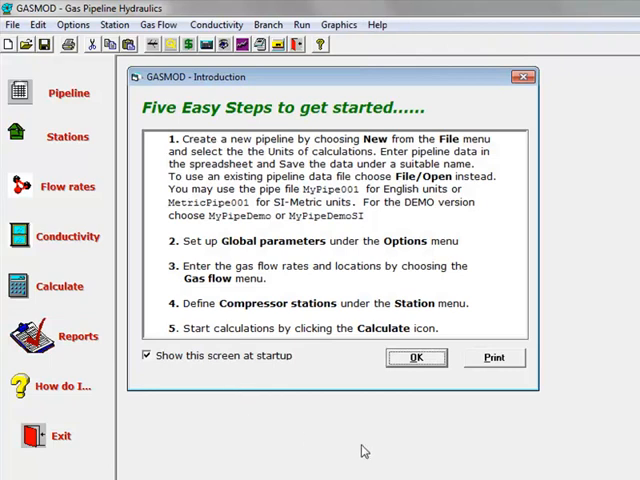
{"action": "mouse_move", "coordinate": [392, 456]}
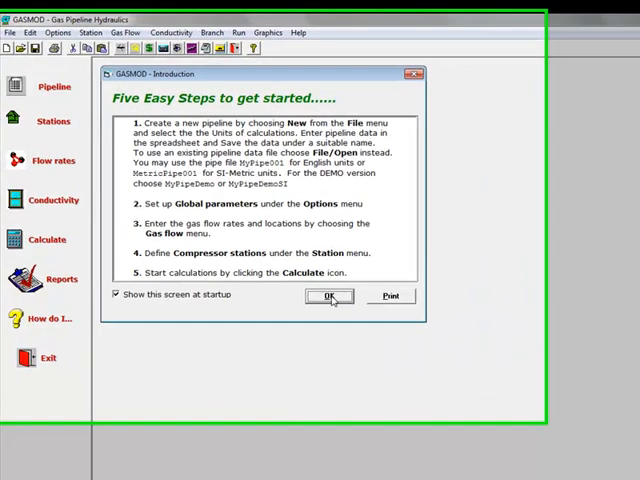
Close the Five Easy Steps introduction, leaving the empty main workspace
{"action": "left_click", "coordinate": [330, 296]}
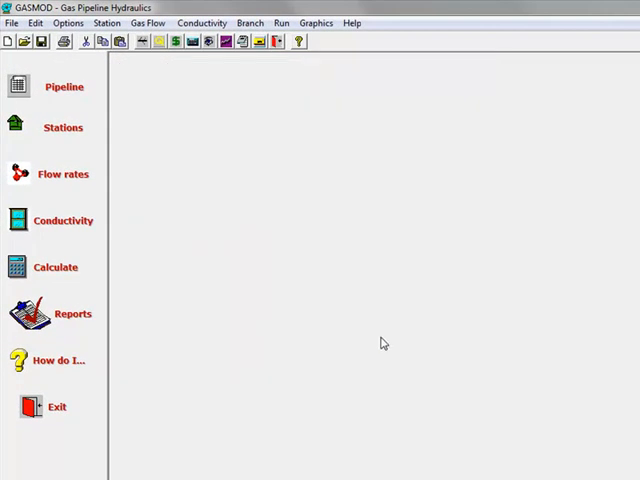
{"action": "mouse_move", "coordinate": [8, 32]}
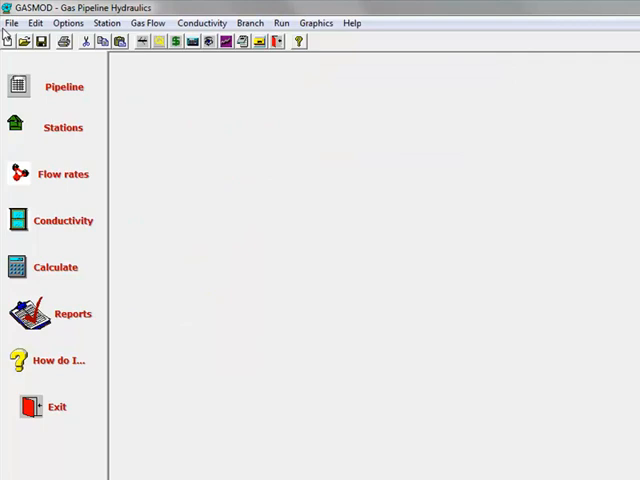
{"action": "left_click", "coordinate": [12, 22]}
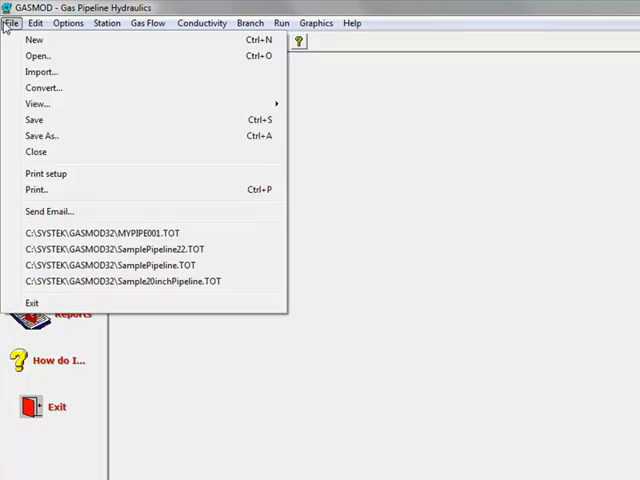
{"action": "left_click", "coordinate": [68, 22]}
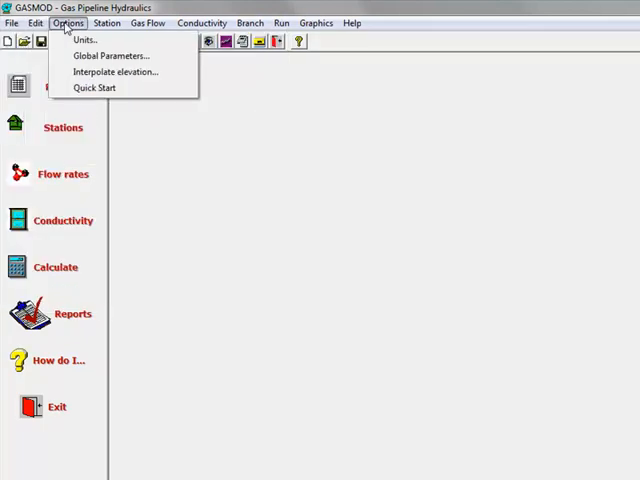
{"action": "left_click", "coordinate": [106, 24]}
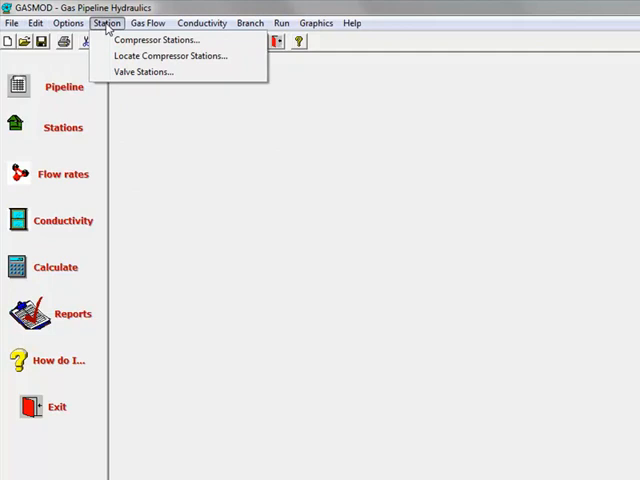
{"action": "left_click", "coordinate": [148, 22]}
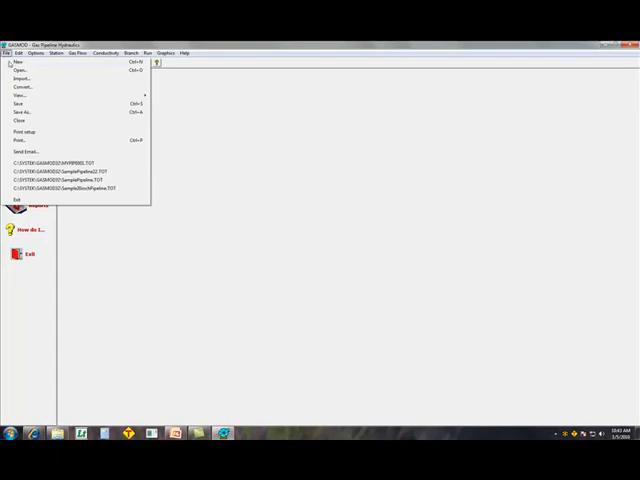
{"action": "mouse_move", "coordinate": [28, 132]}
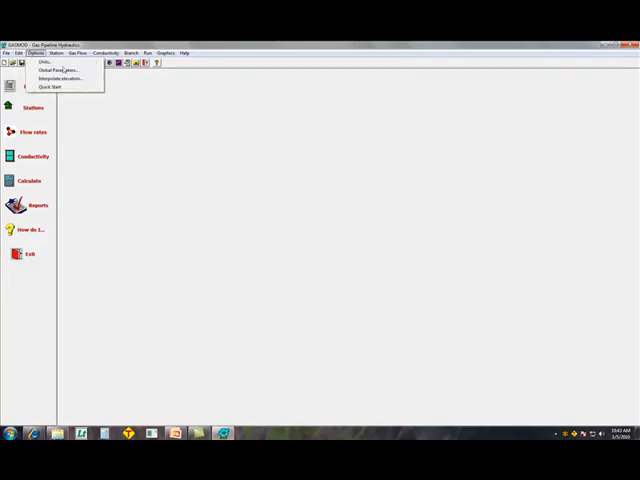
{"action": "left_click", "coordinate": [44, 60]}
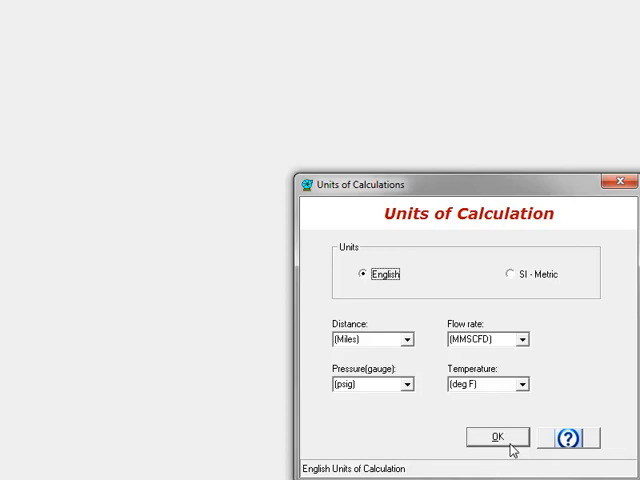
{"action": "mouse_move", "coordinate": [510, 444]}
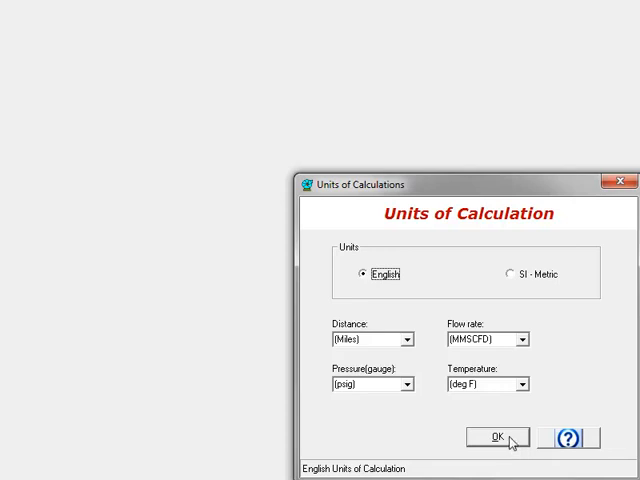
Accept English units of calculation and bring up the Global Parameters settings
{"action": "left_click", "coordinate": [498, 438]}
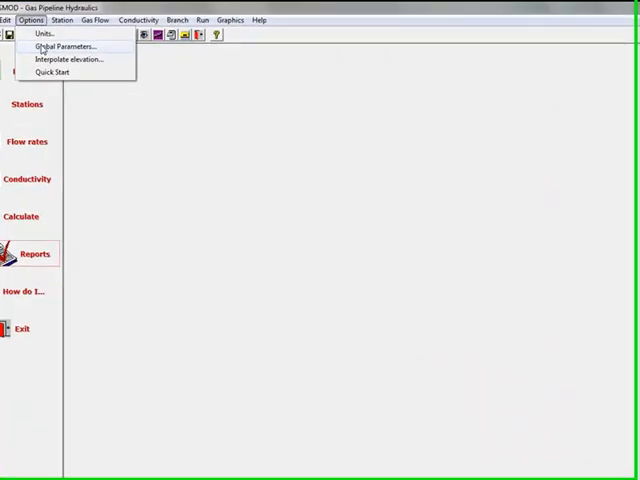
{"action": "left_click", "coordinate": [64, 46]}
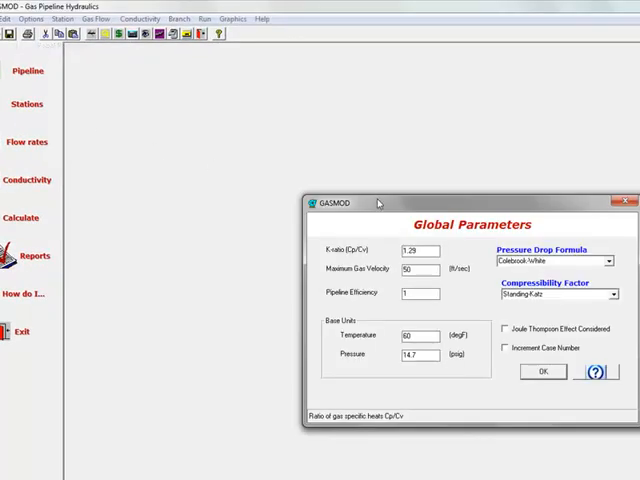
{"action": "mouse_move", "coordinate": [352, 272]}
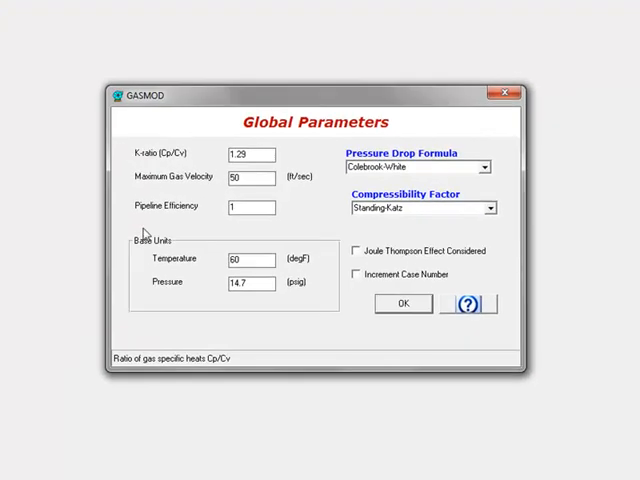
{"action": "mouse_move", "coordinate": [484, 176]}
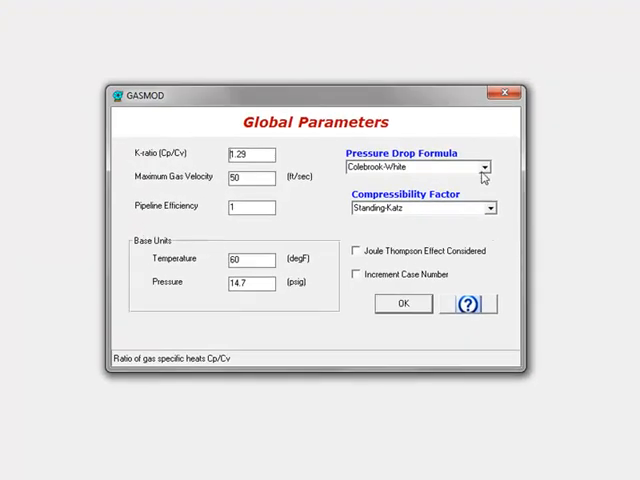
Keep Colebrook-White pressure drop with Standing-Katz compressibility and accept the global parameters
{"action": "left_click", "coordinate": [488, 166]}
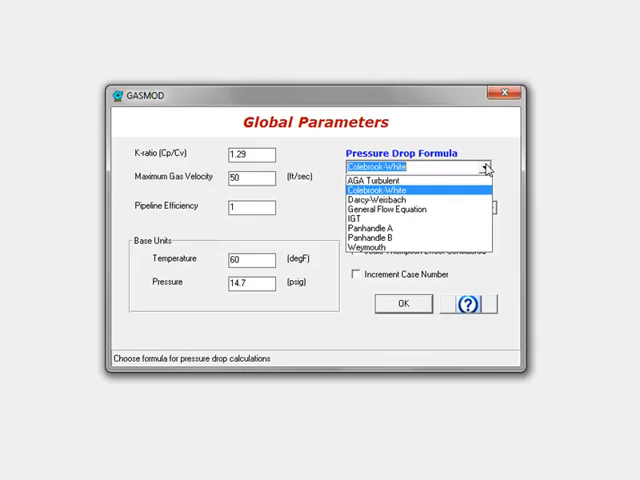
{"action": "mouse_move", "coordinate": [486, 138]}
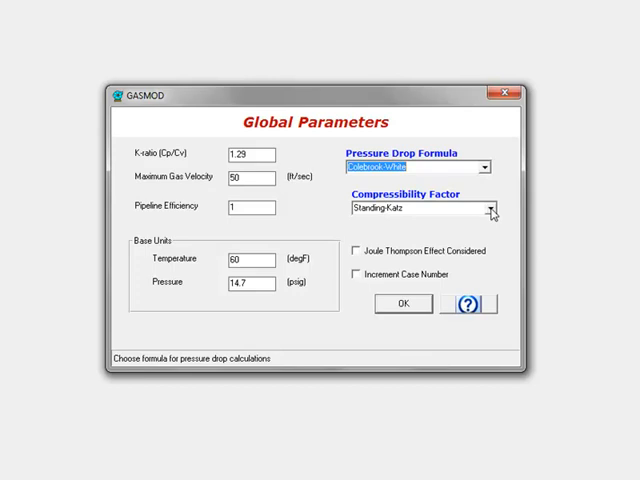
{"action": "left_click", "coordinate": [492, 210]}
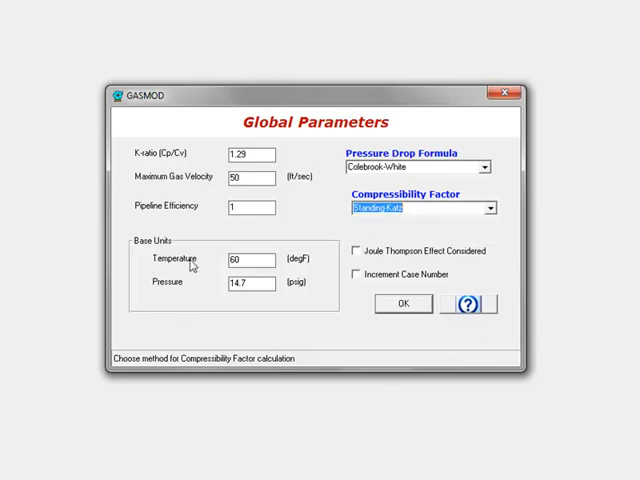
{"action": "mouse_move", "coordinate": [192, 296]}
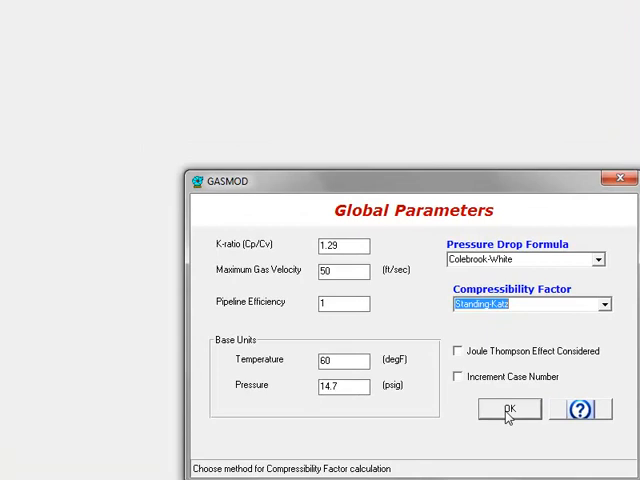
{"action": "left_click", "coordinate": [508, 408]}
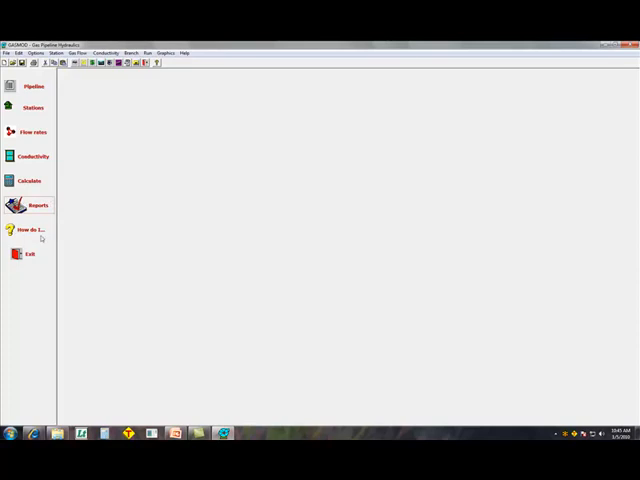
{"action": "mouse_move", "coordinate": [32, 266]}
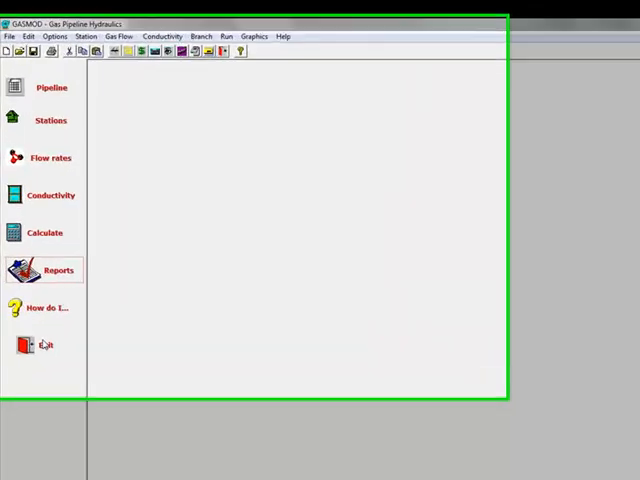
Reopen the recent MYPIPE001.TOT pipeline and inspect a diameter value in its data table
{"action": "left_click", "coordinate": [10, 36]}
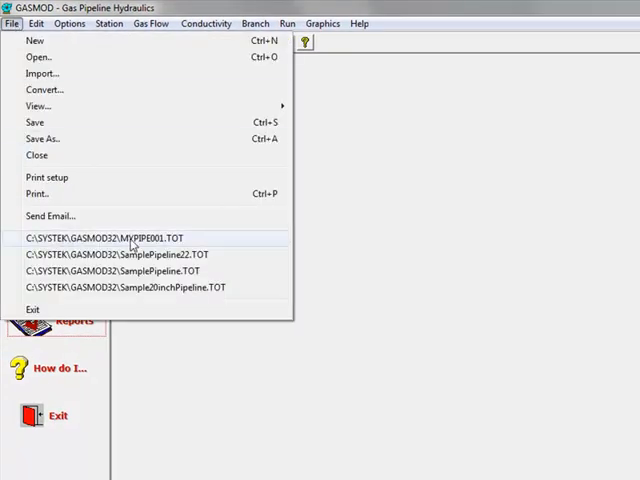
{"action": "left_click", "coordinate": [100, 236]}
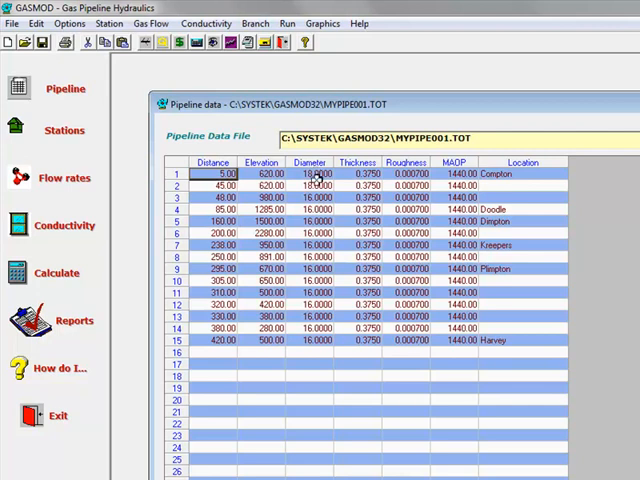
{"action": "left_click", "coordinate": [316, 184]}
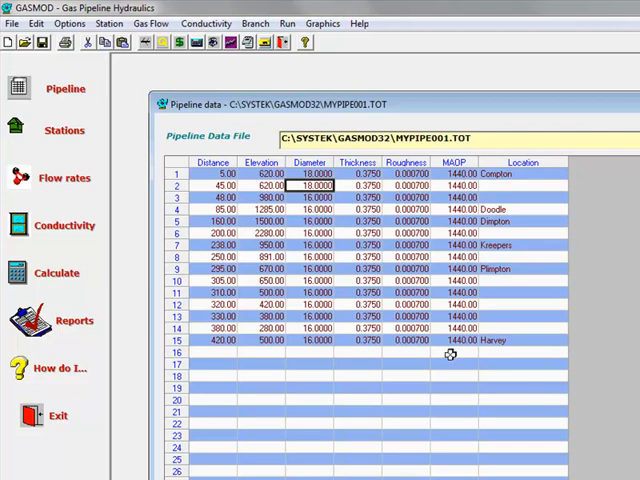
{"action": "mouse_move", "coordinate": [504, 176]}
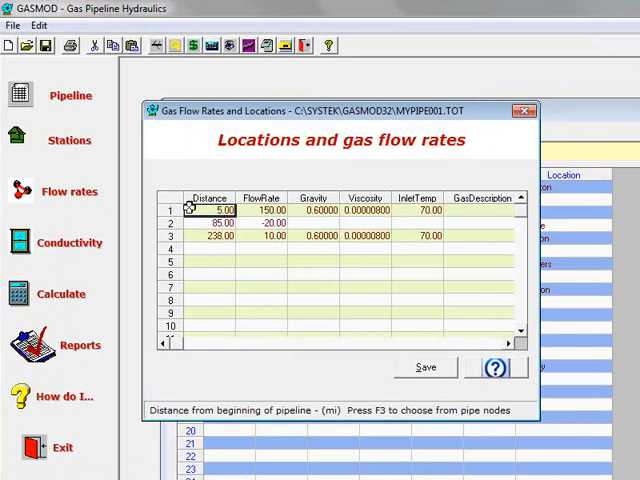
{"action": "mouse_move", "coordinate": [256, 244]}
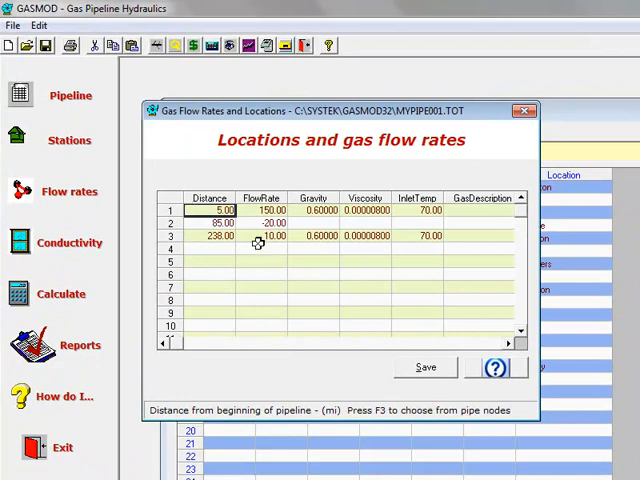
Review the three flow locations' distances, flow rates (150, -20, 10) and inlet temperatures
{"action": "left_click", "coordinate": [262, 208]}
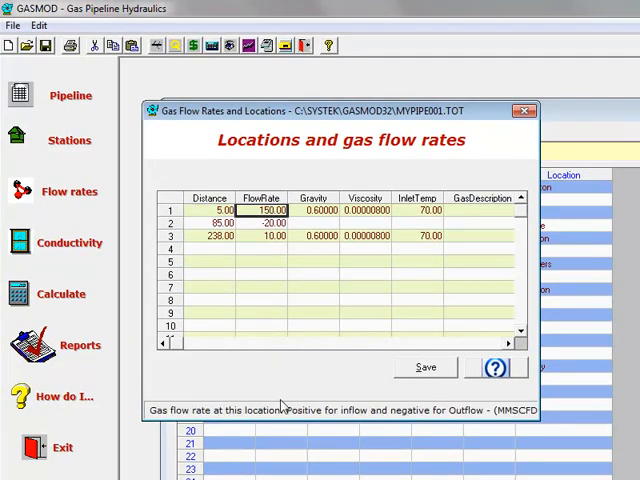
{"action": "mouse_move", "coordinate": [270, 428]}
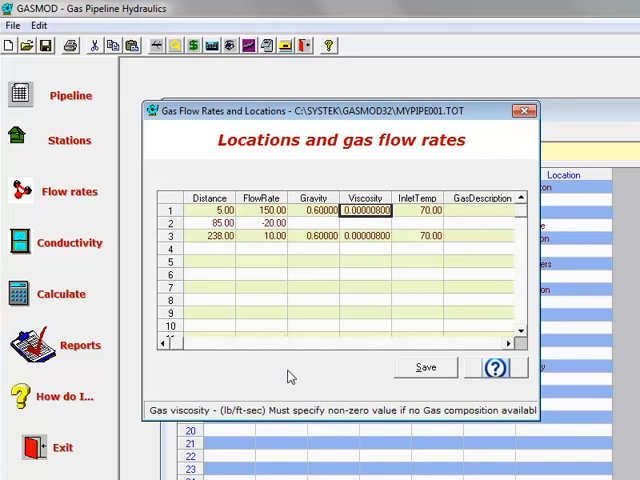
{"action": "left_click", "coordinate": [424, 210]}
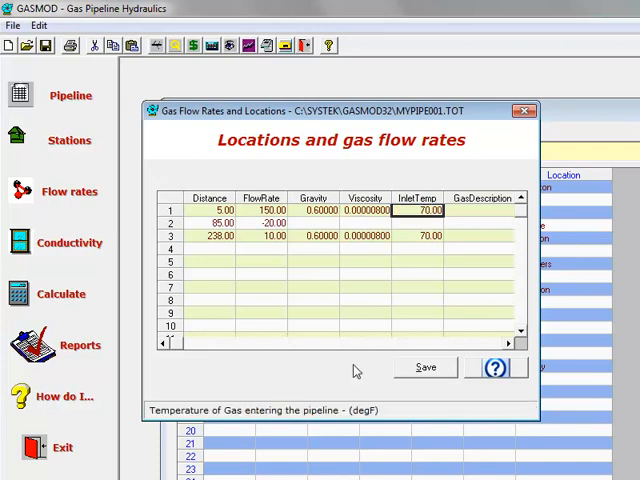
{"action": "left_click", "coordinate": [216, 222]}
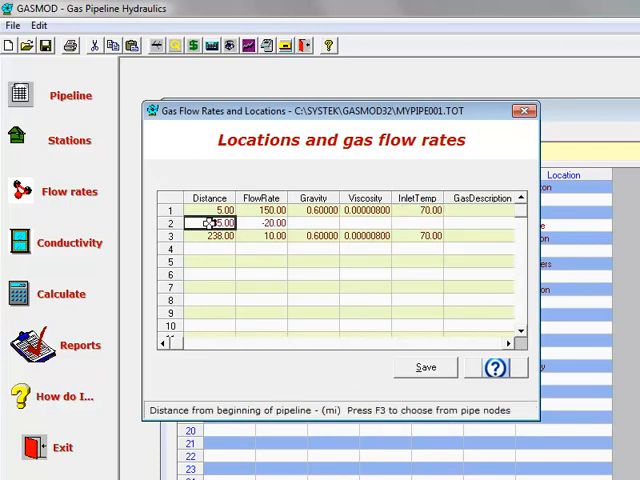
{"action": "left_click", "coordinate": [260, 224]}
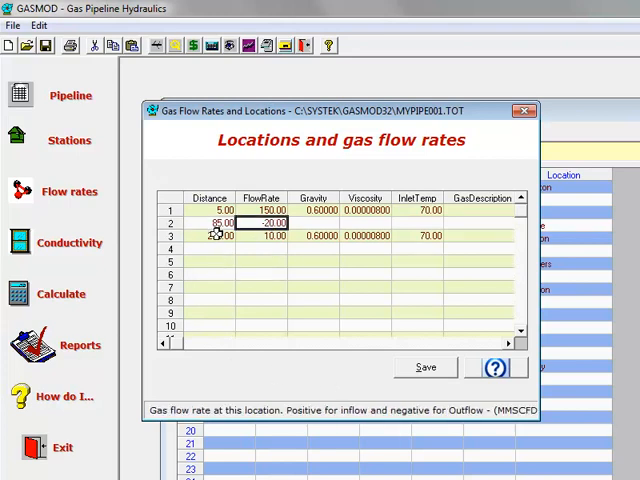
{"action": "left_click", "coordinate": [218, 236]}
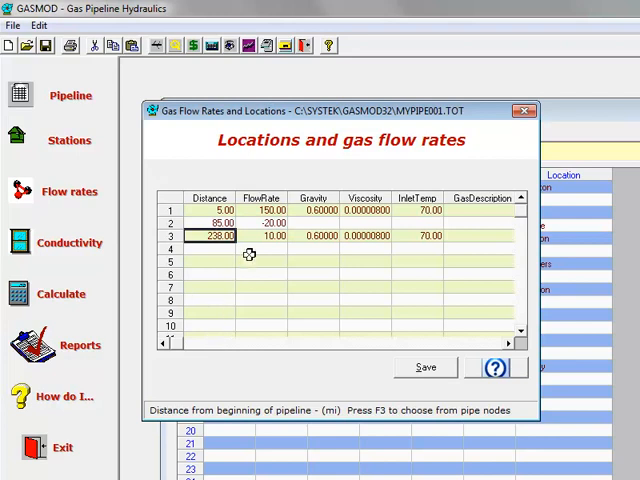
{"action": "left_click", "coordinate": [264, 236]}
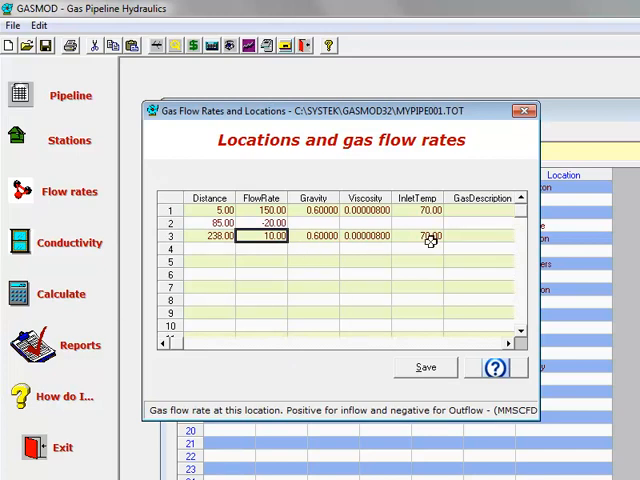
{"action": "left_click", "coordinate": [416, 236]}
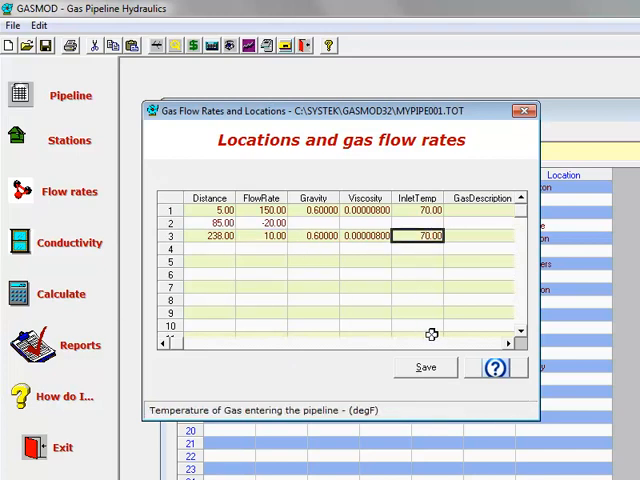
{"action": "mouse_move", "coordinate": [496, 210]}
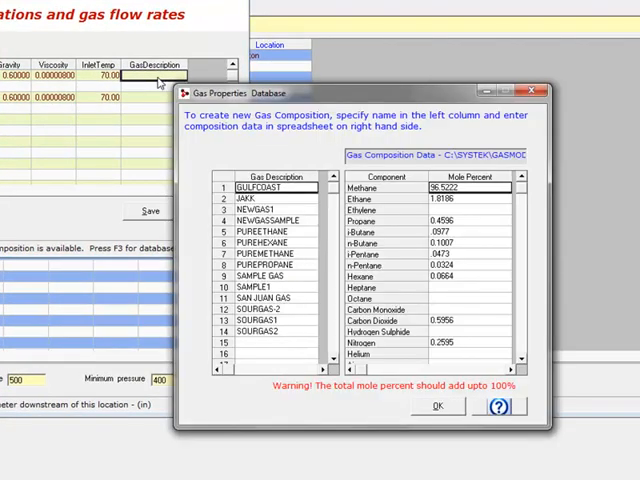
{"action": "mouse_move", "coordinate": [270, 272]}
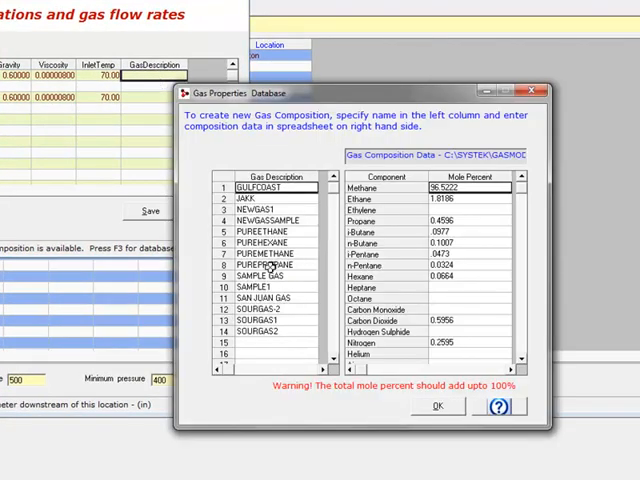
Assign SAN JUAN GAS to the first location and save the flow rates table
{"action": "left_click", "coordinate": [264, 300]}
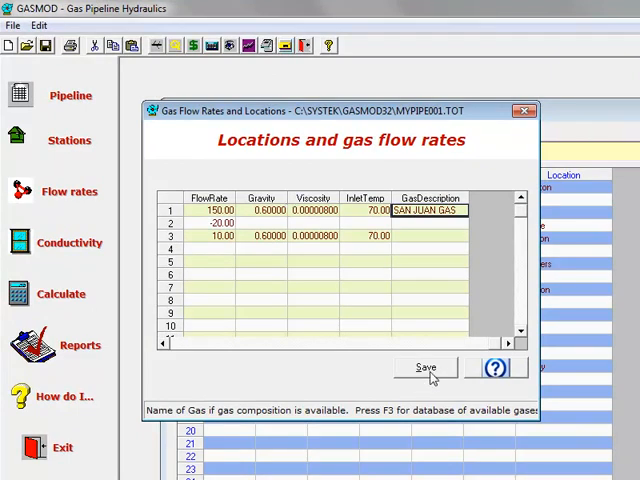
{"action": "left_click", "coordinate": [426, 368]}
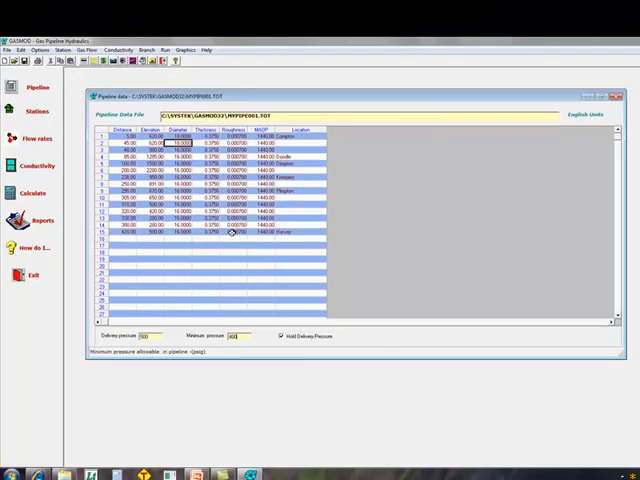